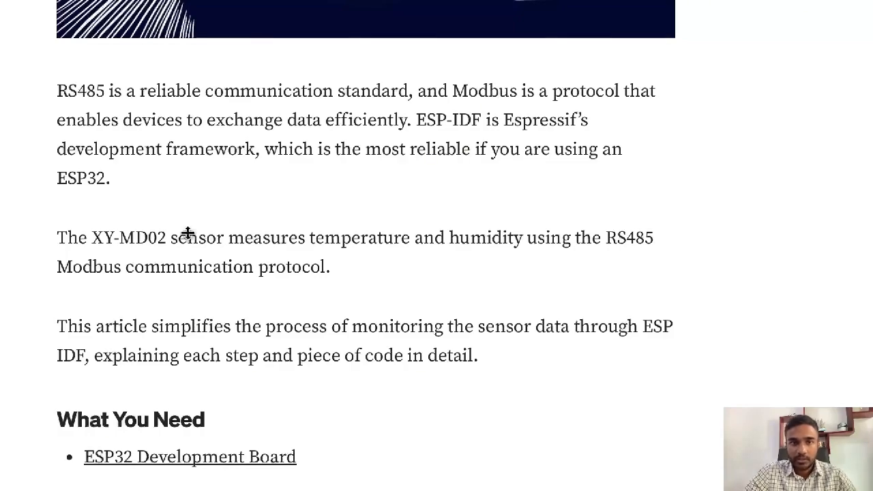
{"action": "scroll", "scroll_direction": "down", "scroll_amount": 3}
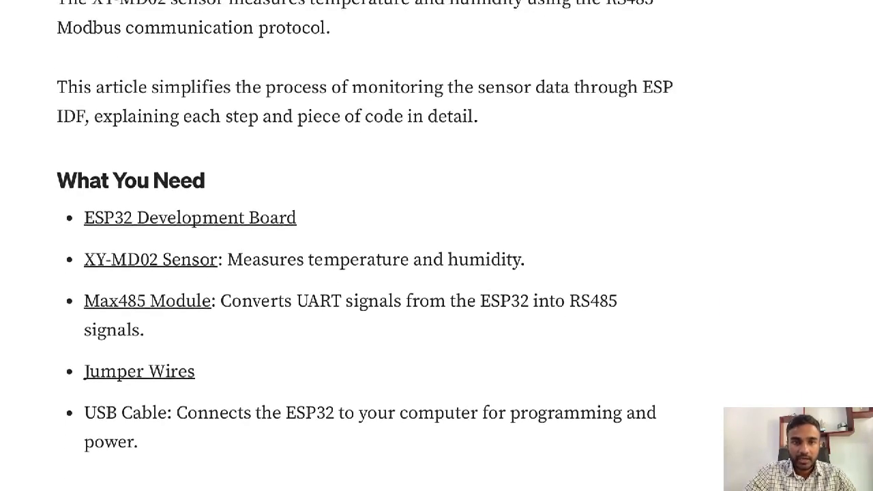
{"action": "scroll", "scroll_direction": "down", "scroll_amount": 3}
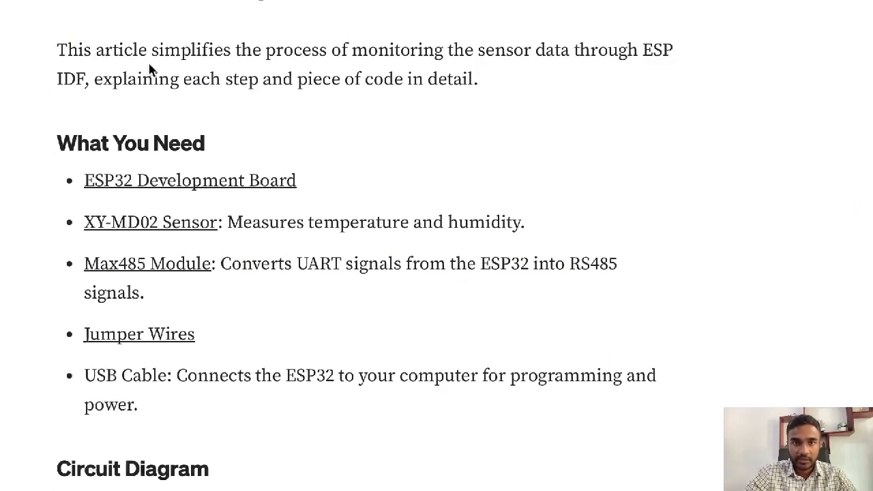
{"action": "scroll", "scroll_direction": "down", "scroll_amount": 3}
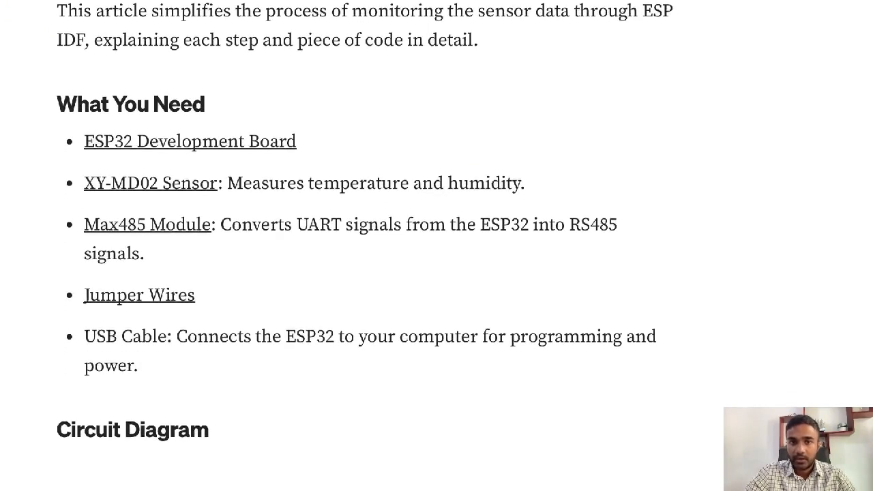
{"action": "scroll", "scroll_direction": "down", "scroll_amount": 3}
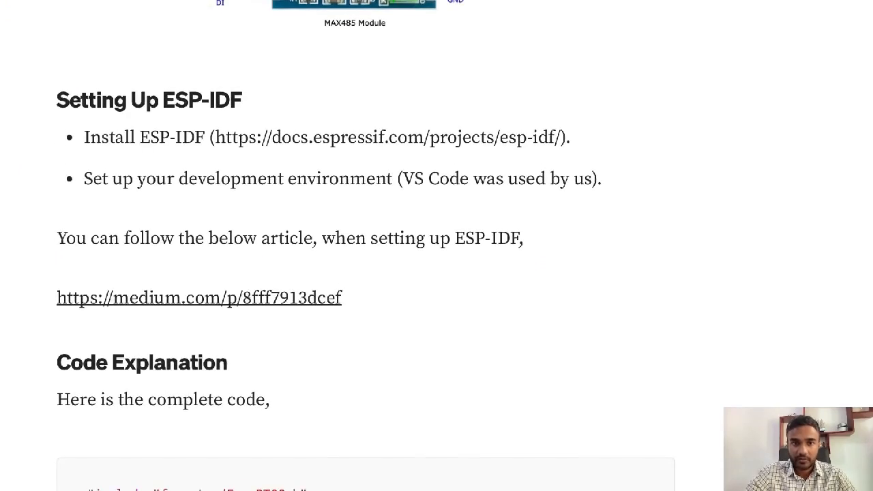
{"action": "scroll", "scroll_direction": "down", "scroll_amount": 3}
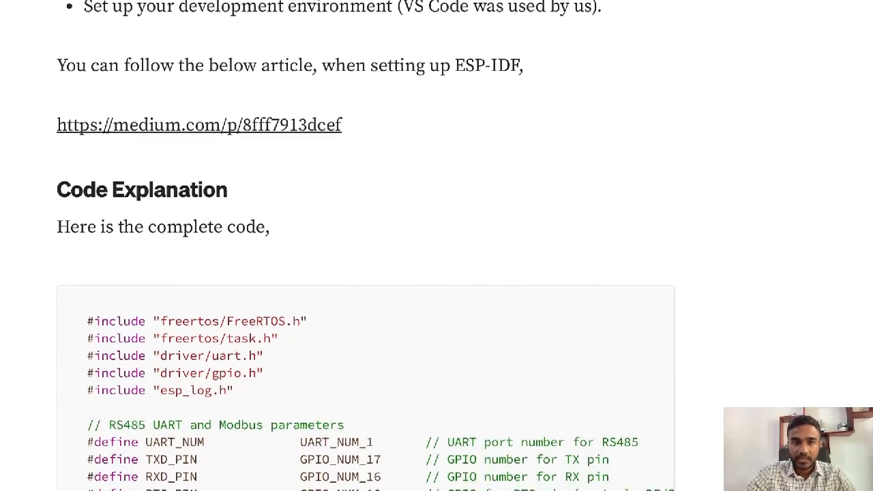
{"action": "scroll", "scroll_direction": "down", "scroll_amount": 3}
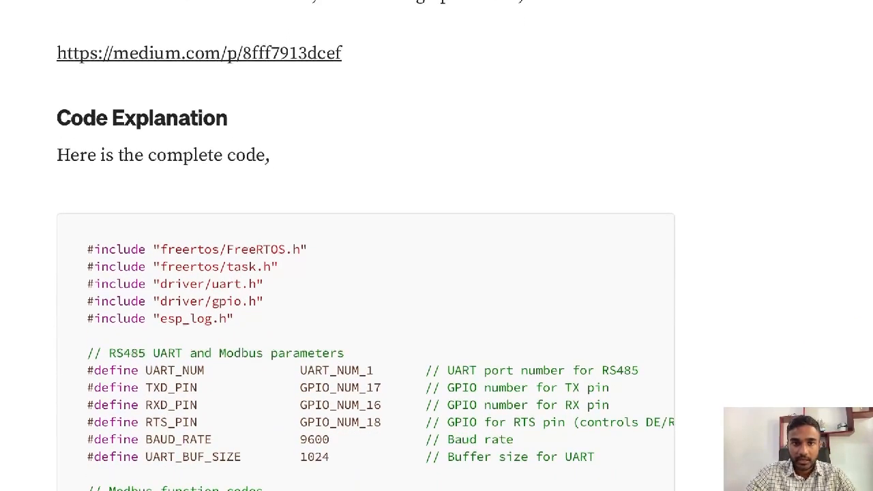
{"action": "scroll", "scroll_direction": "down", "scroll_amount": 3}
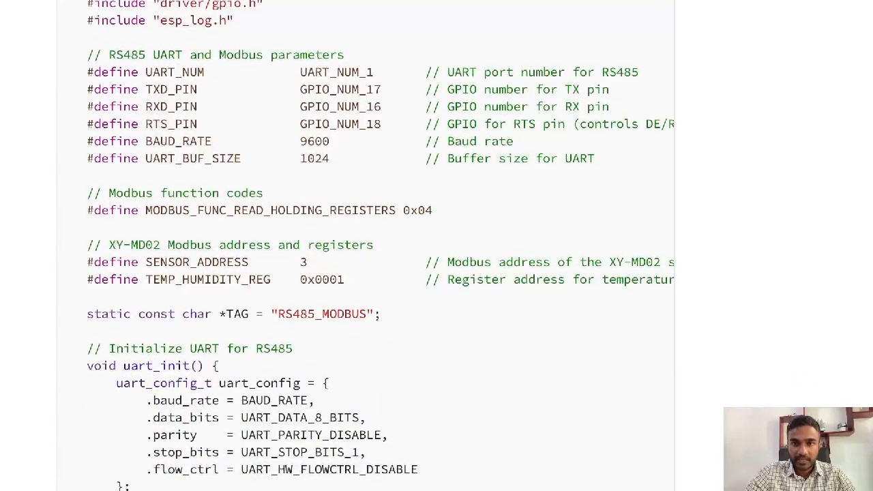
{"action": "scroll", "scroll_direction": "down", "scroll_amount": 3}
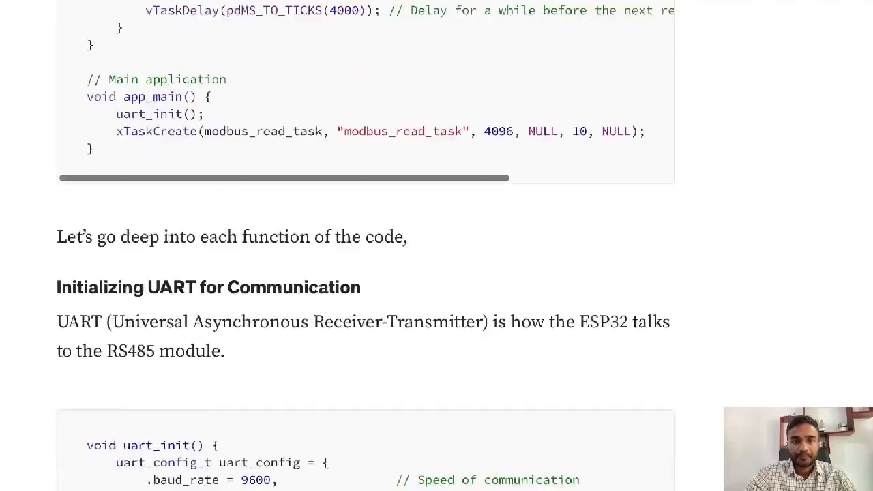
{"action": "scroll", "scroll_direction": "down", "scroll_amount": 3}
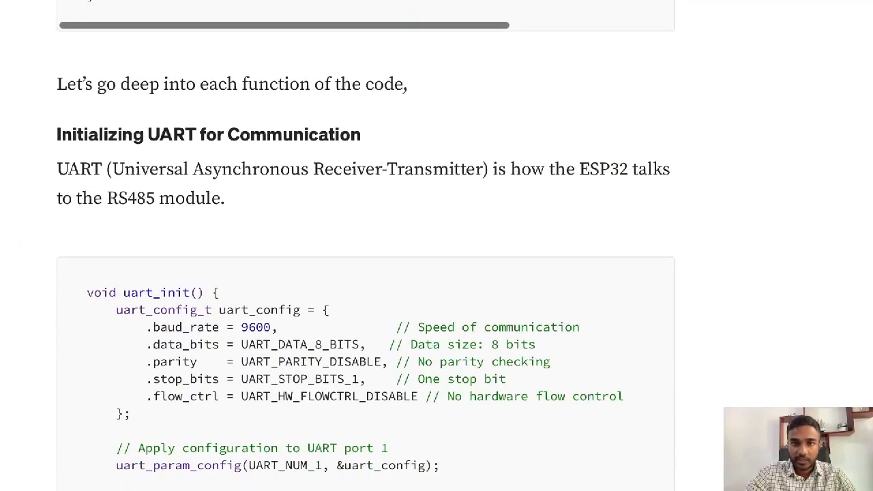
{"action": "scroll", "scroll_direction": "down", "scroll_amount": 3}
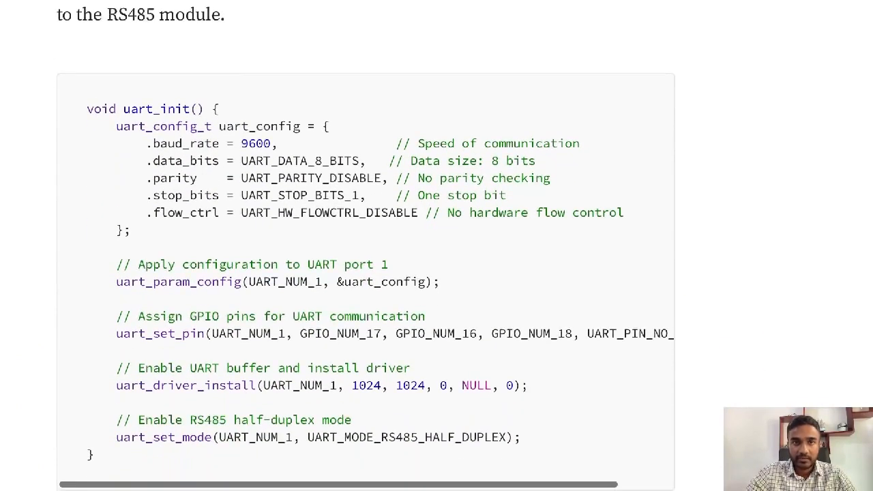
{"action": "scroll", "scroll_direction": "down", "scroll_amount": 3}
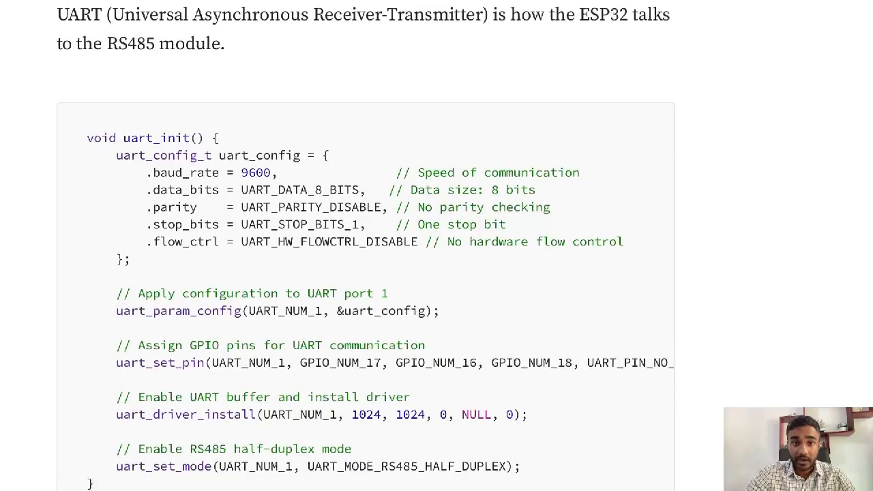
{"action": "scroll", "scroll_direction": "down", "scroll_amount": 3}
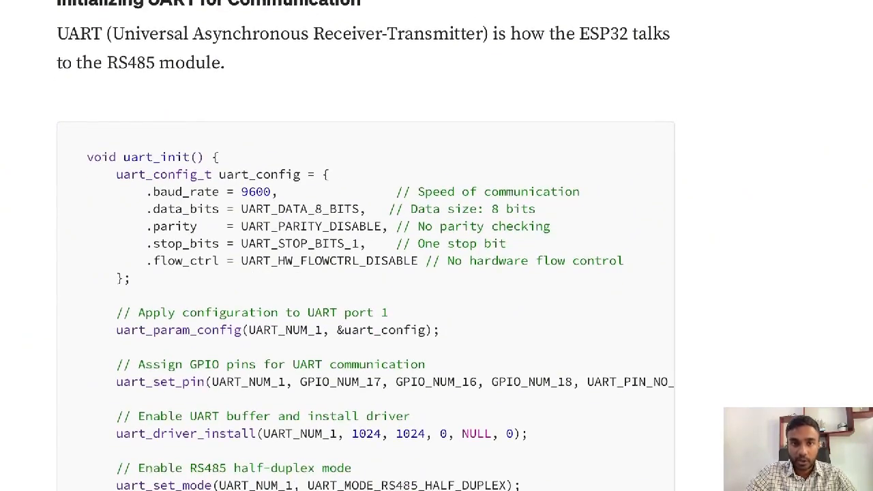
{"action": "scroll", "scroll_direction": "down", "scroll_amount": 3}
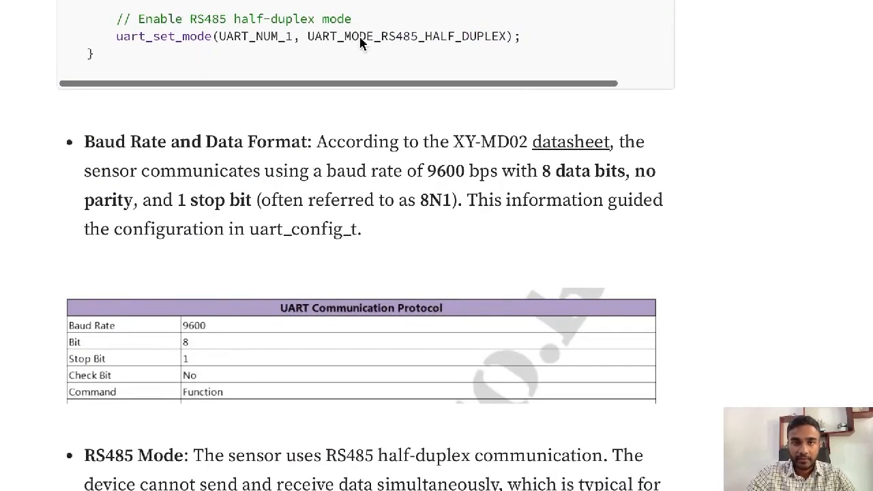
{"action": "mouse_move", "coordinate": [585, 152]}
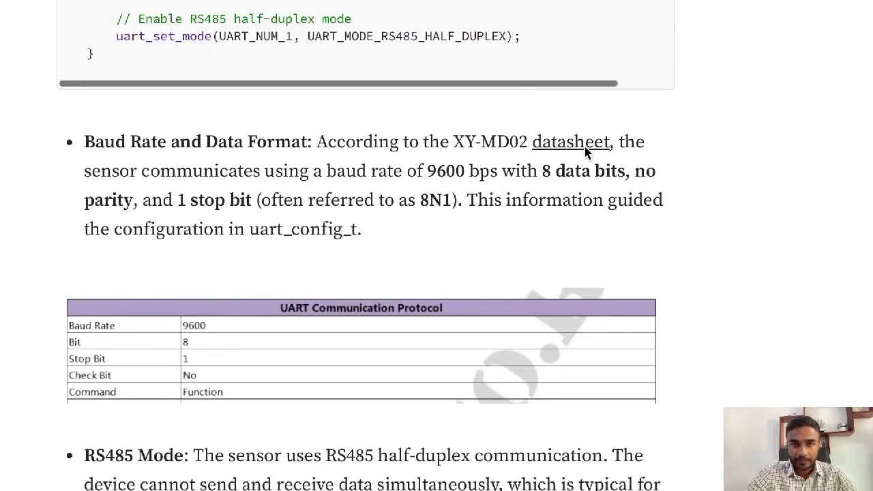
{"action": "mouse_move", "coordinate": [186, 334]}
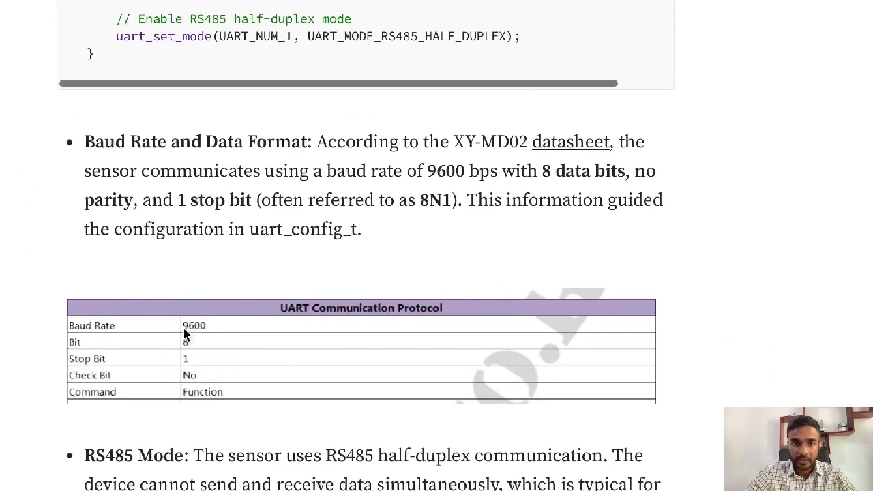
{"action": "scroll", "scroll_direction": "down", "scroll_amount": 3}
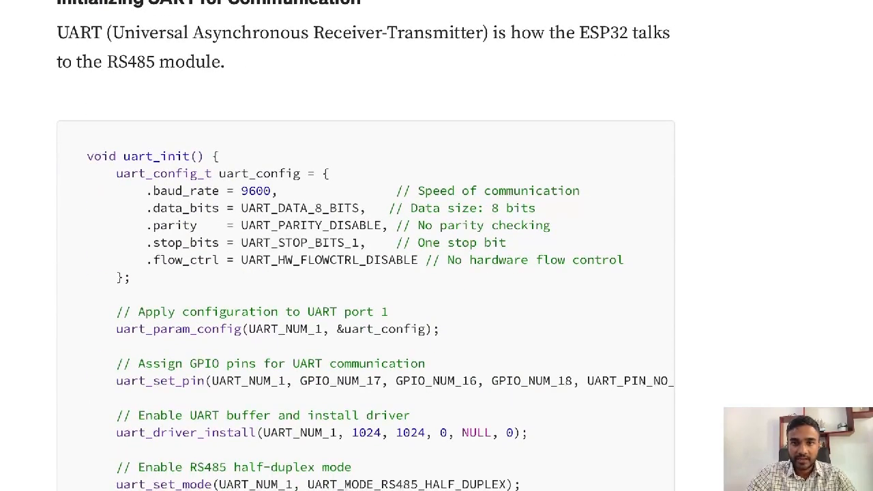
{"action": "scroll", "scroll_direction": "down", "scroll_amount": 3}
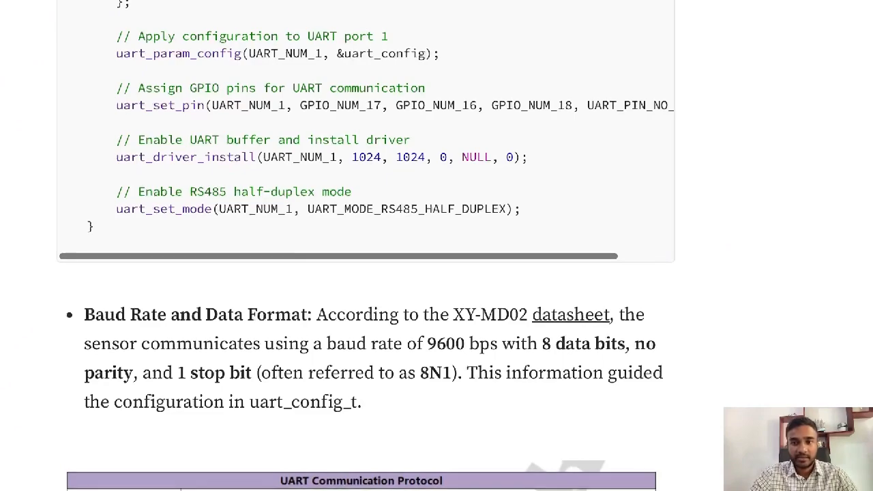
{"action": "scroll", "scroll_direction": "down", "scroll_amount": 3}
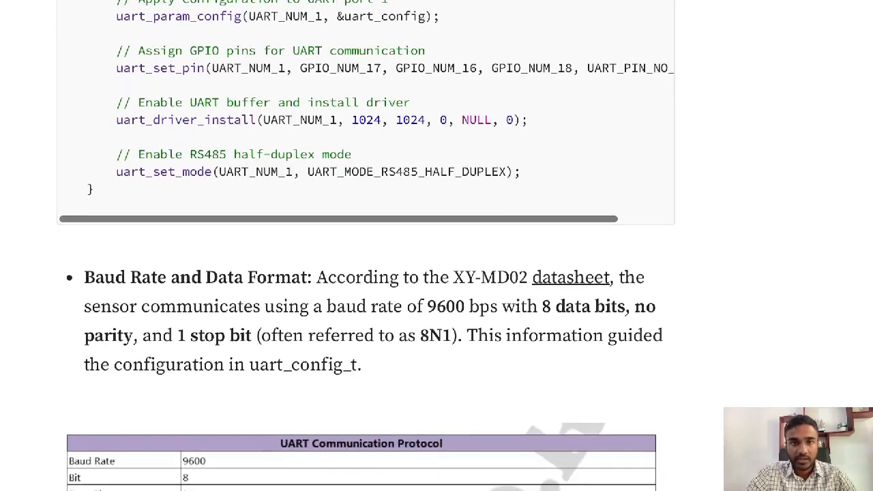
{"action": "scroll", "scroll_direction": "down", "scroll_amount": 3}
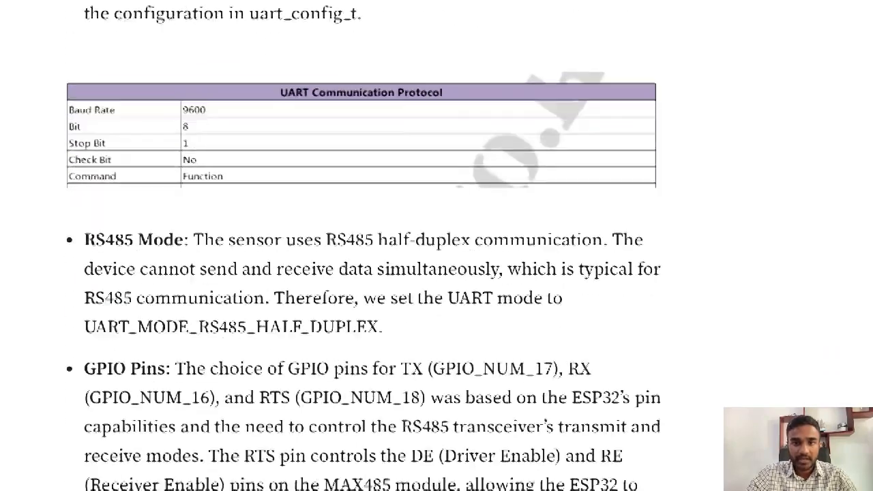
{"action": "scroll", "scroll_direction": "down", "scroll_amount": 3}
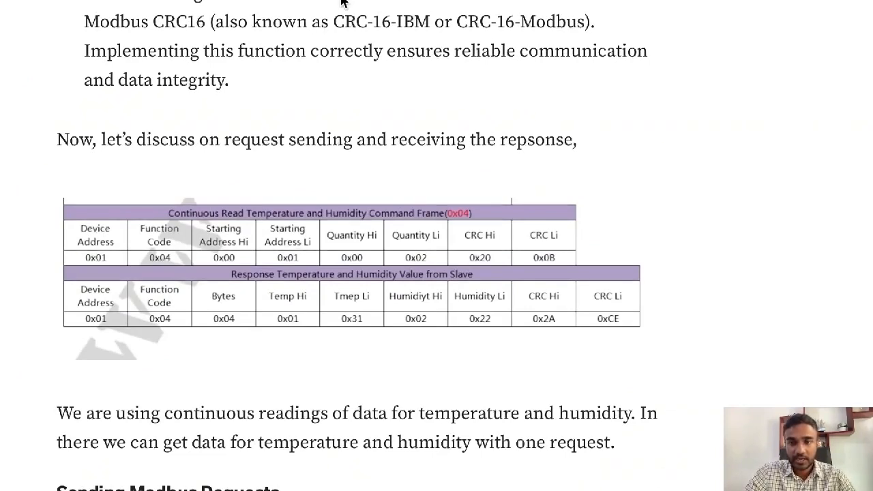
{"action": "mouse_move", "coordinate": [208, 6]}
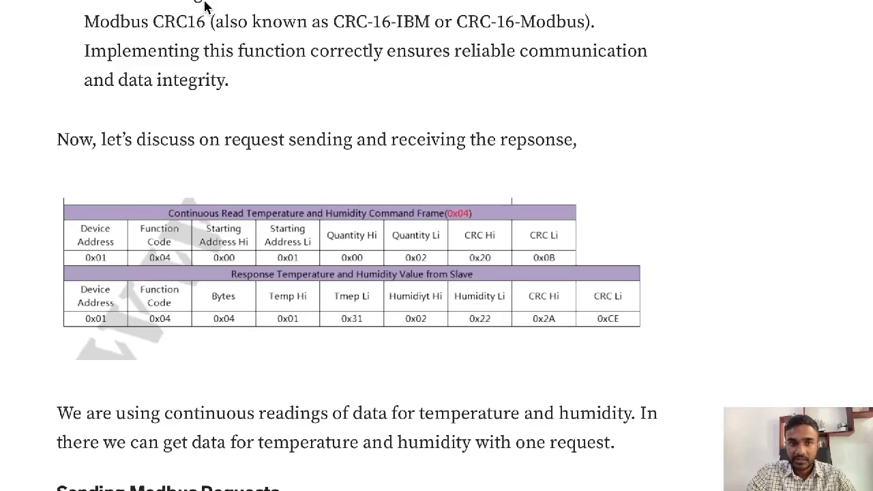
{"action": "scroll", "scroll_direction": "down", "scroll_amount": 3}
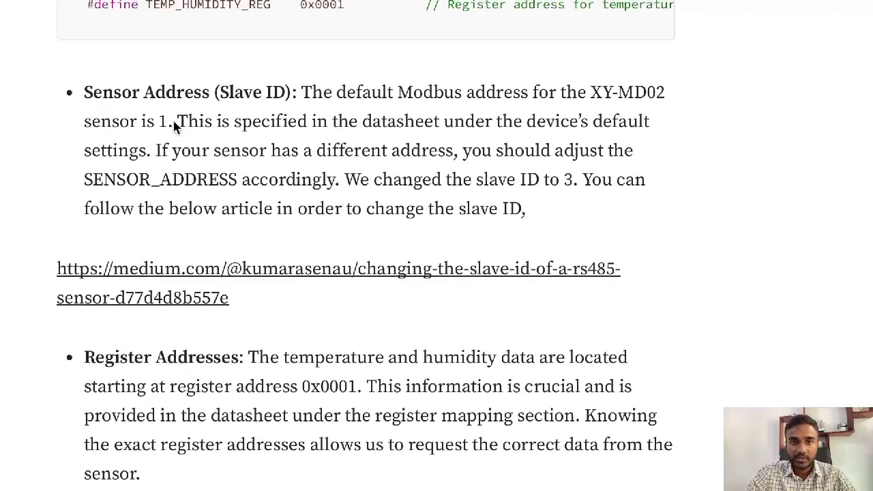
{"action": "mouse_move", "coordinate": [258, 56]}
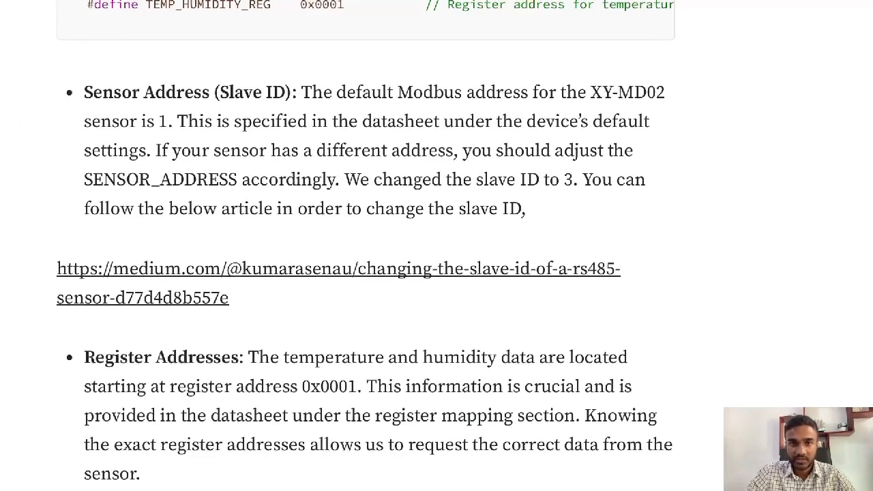
{"action": "scroll", "scroll_direction": "down", "scroll_amount": 3}
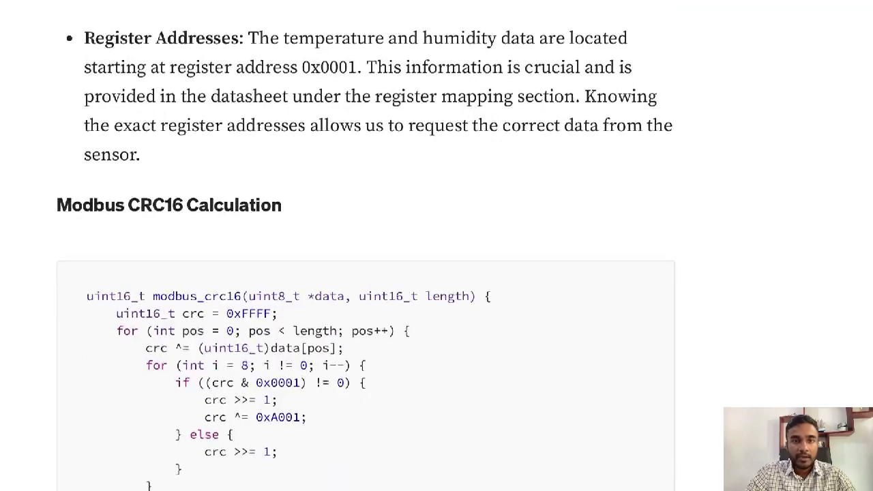
{"action": "scroll", "scroll_direction": "down", "scroll_amount": 3}
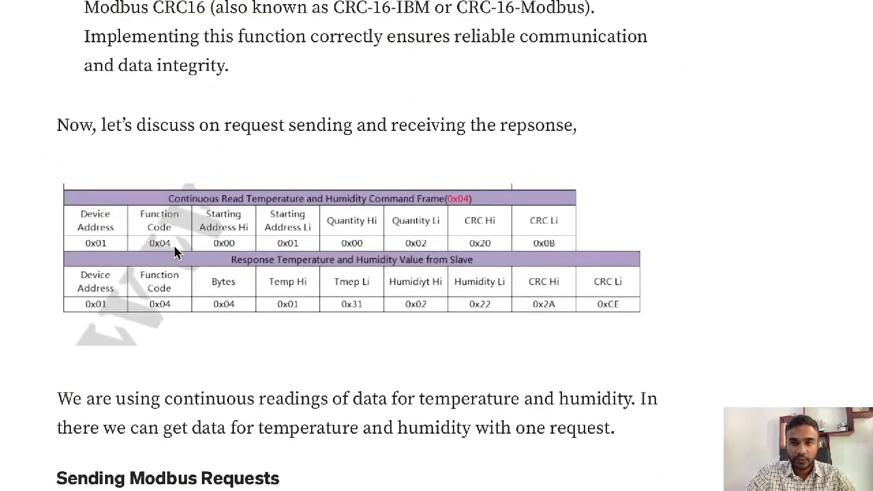
{"action": "scroll", "scroll_direction": "down", "scroll_amount": 3}
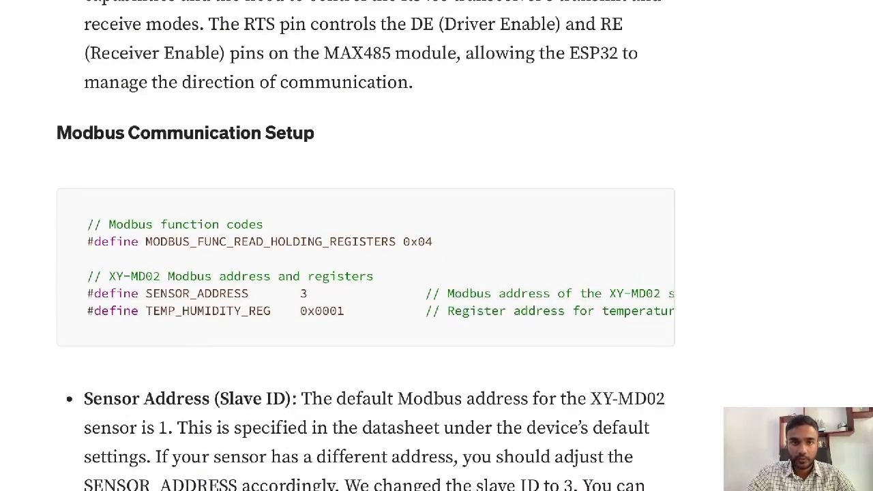
{"action": "scroll", "scroll_direction": "down", "scroll_amount": 3}
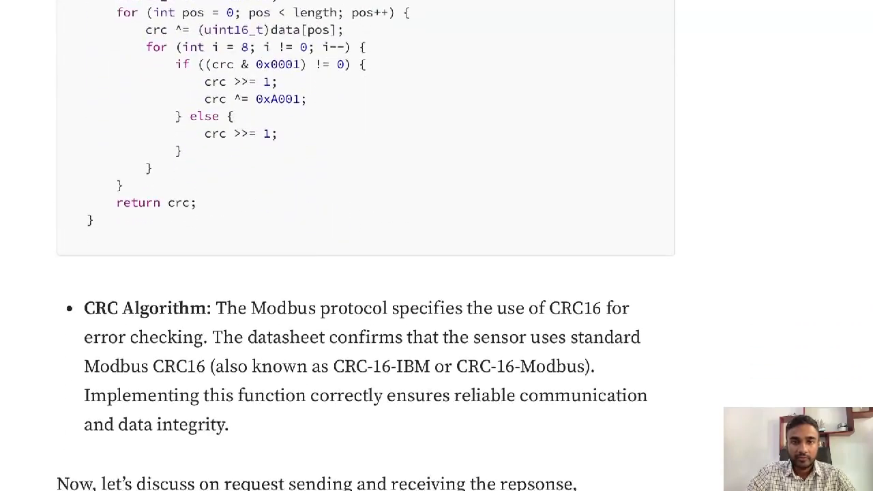
{"action": "scroll", "scroll_direction": "down", "scroll_amount": 3}
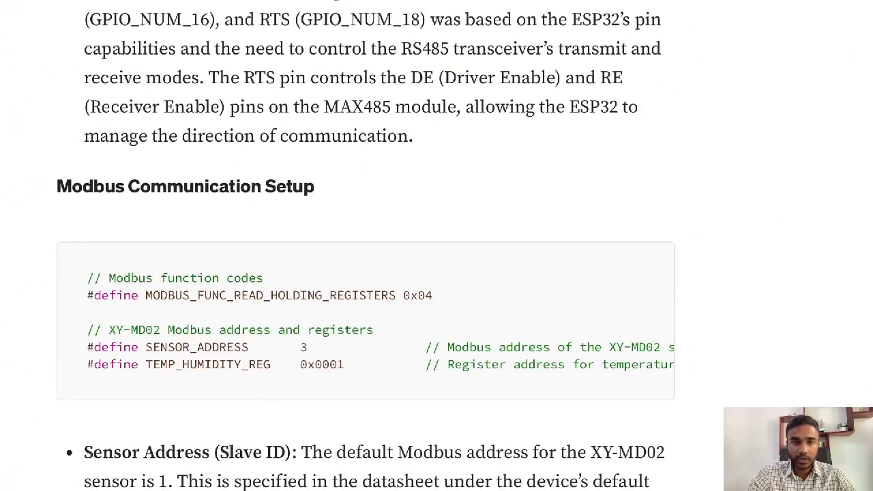
{"action": "scroll", "scroll_direction": "down", "scroll_amount": 3}
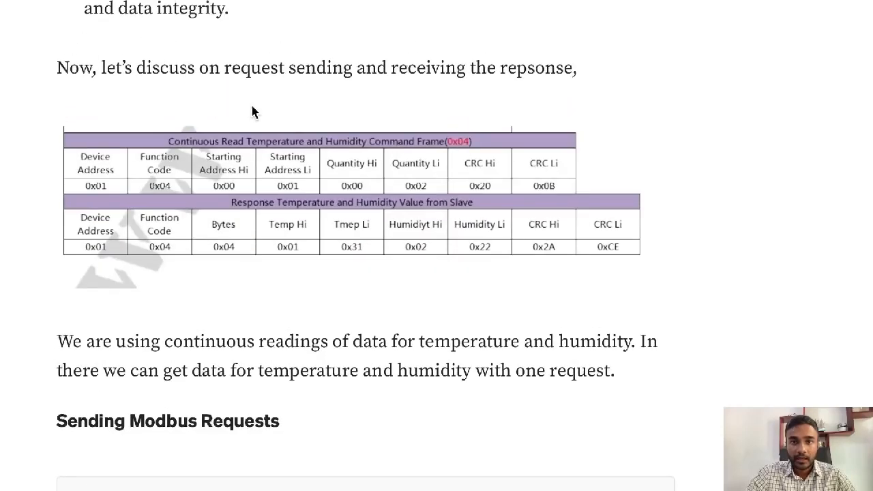
{"action": "mouse_move", "coordinate": [41, 370]}
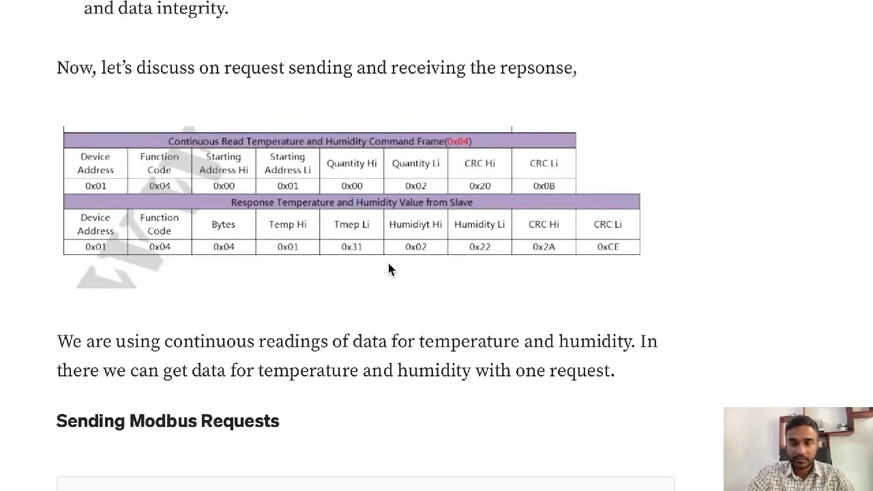
{"action": "mouse_move", "coordinate": [361, 203]}
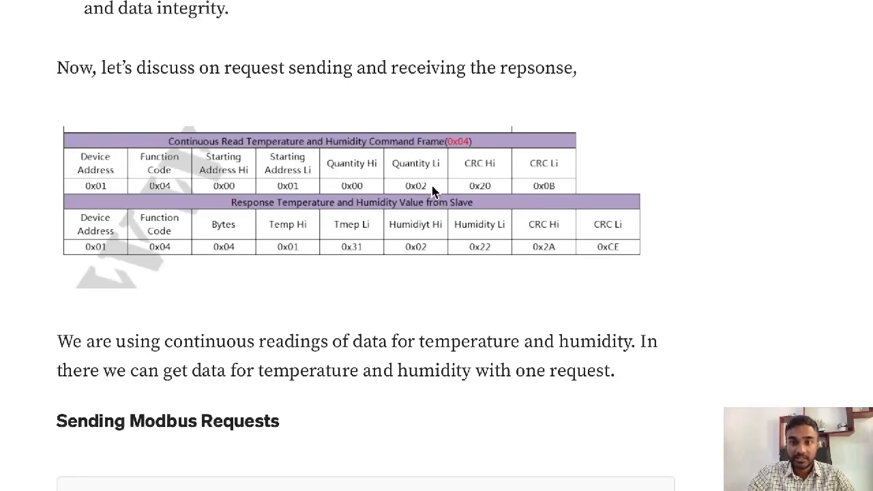
{"action": "mouse_move", "coordinate": [418, 164]}
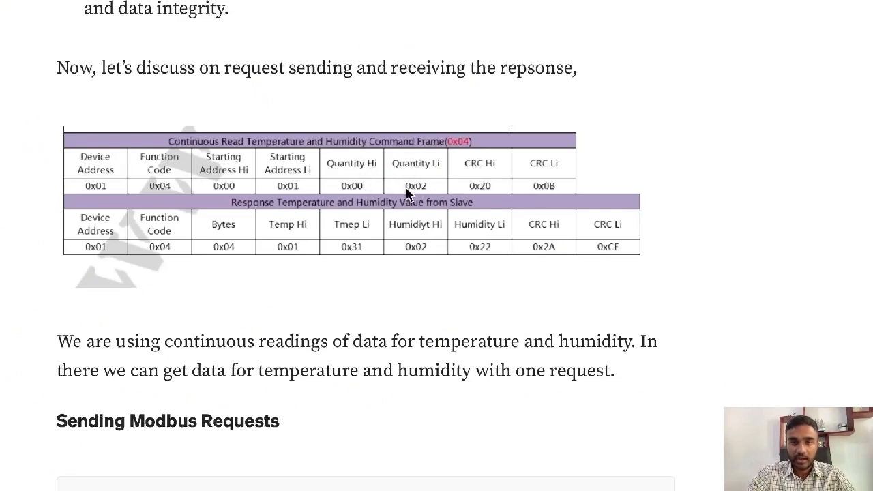
{"action": "mouse_move", "coordinate": [424, 188]}
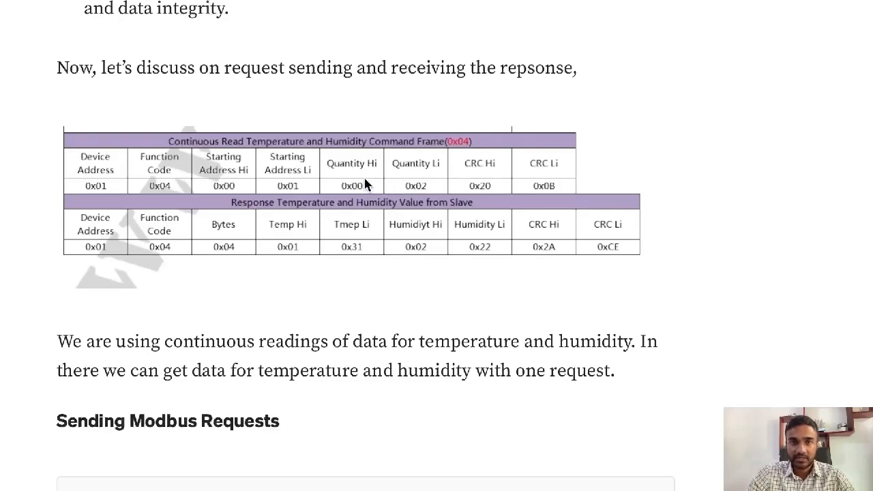
{"action": "mouse_move", "coordinate": [297, 176]}
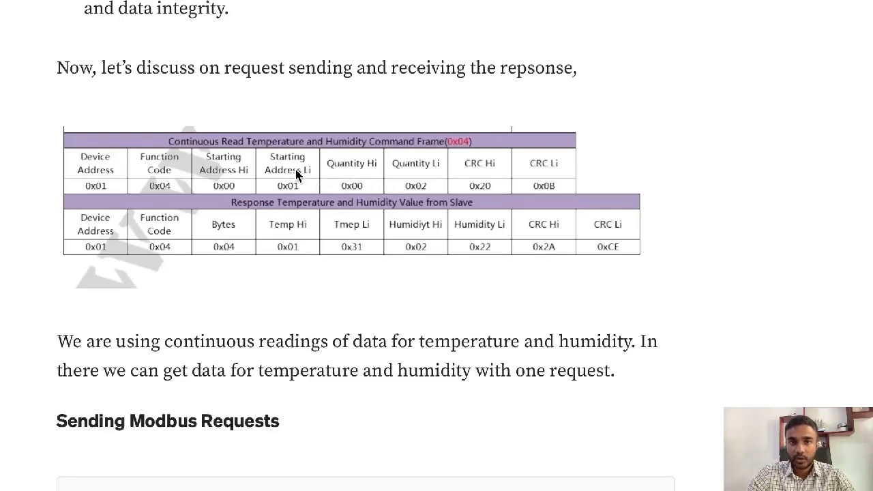
{"action": "mouse_move", "coordinate": [375, 159]}
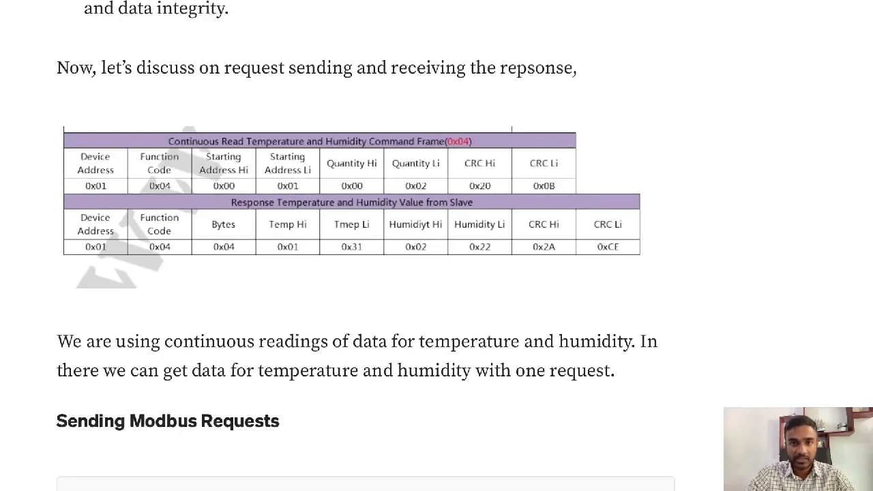
{"action": "scroll", "scroll_direction": "down", "scroll_amount": 3}
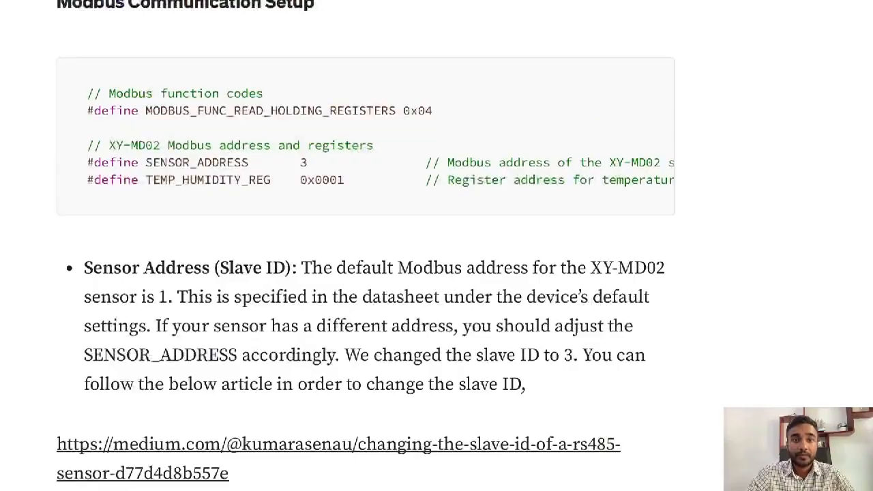
{"action": "scroll", "scroll_direction": "down", "scroll_amount": 3}
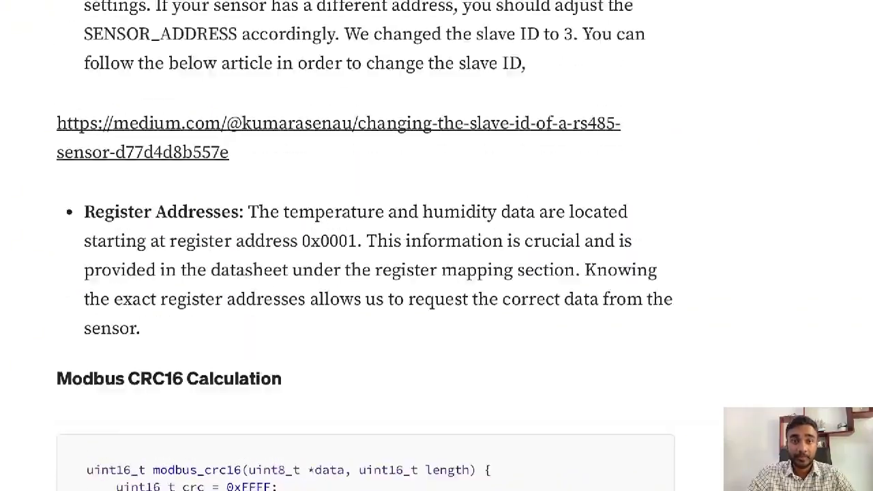
{"action": "scroll", "scroll_direction": "down", "scroll_amount": 3}
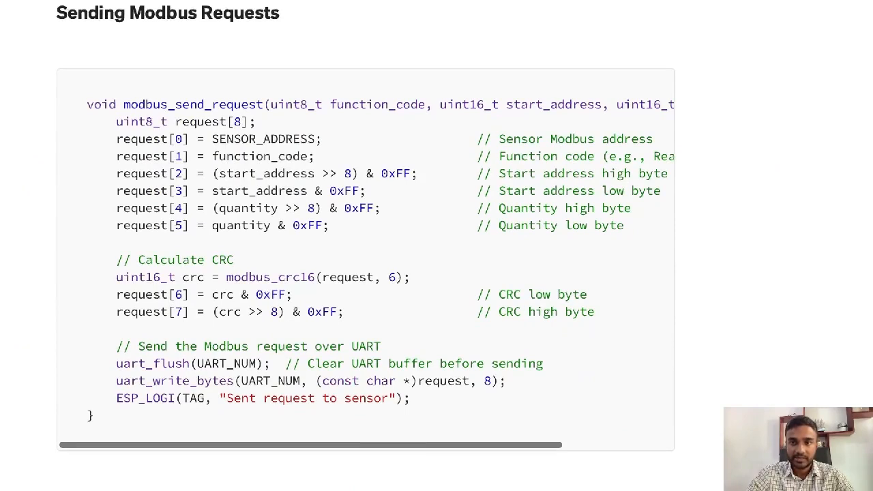
{"action": "scroll", "scroll_direction": "down", "scroll_amount": 3}
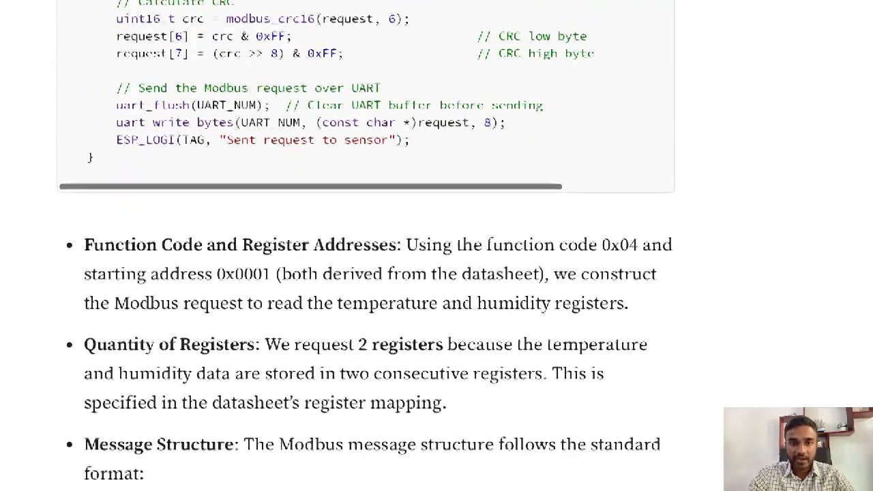
{"action": "scroll", "scroll_direction": "down", "scroll_amount": 3}
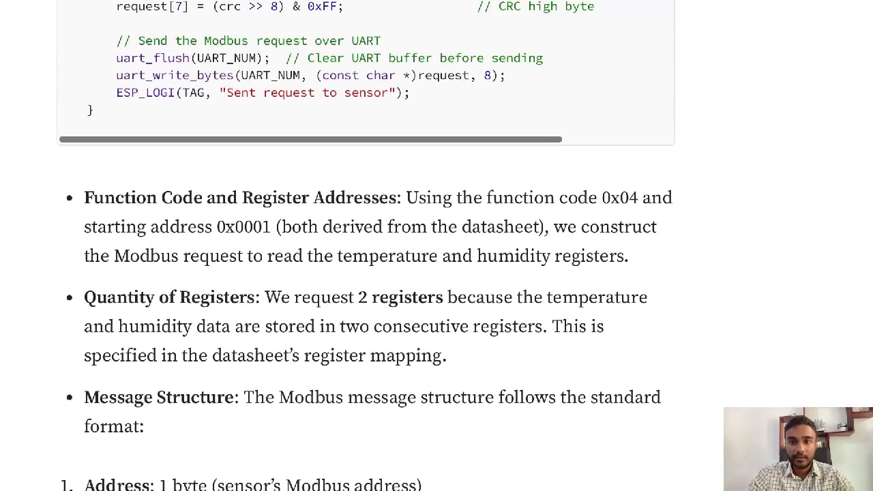
{"action": "scroll", "scroll_direction": "down", "scroll_amount": 3}
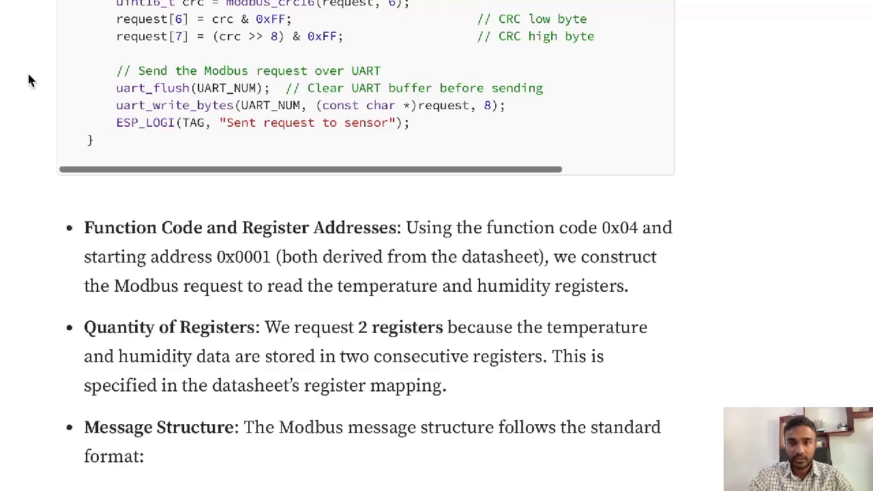
{"action": "scroll", "scroll_direction": "down", "scroll_amount": 3}
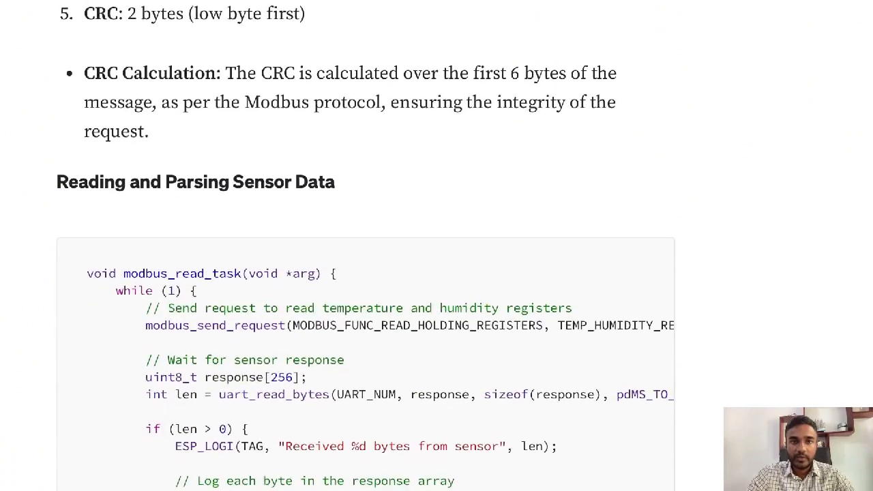
{"action": "scroll", "scroll_direction": "down", "scroll_amount": 3}
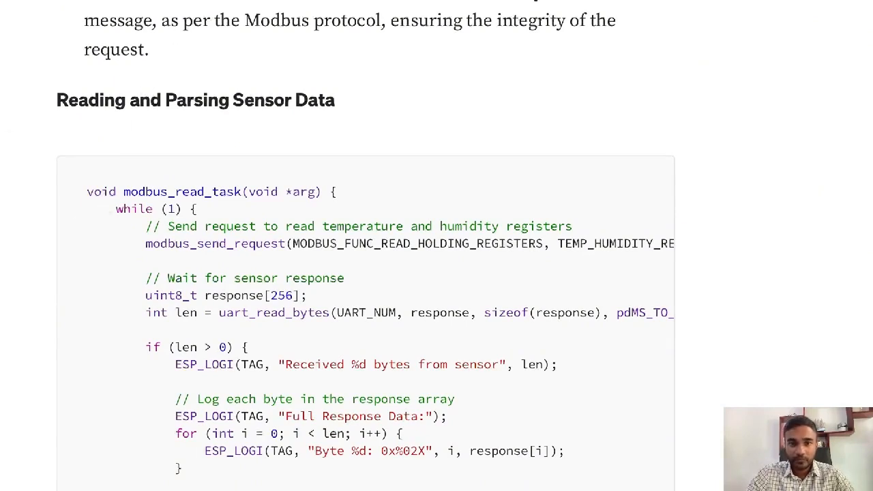
{"action": "mouse_move", "coordinate": [227, 141]}
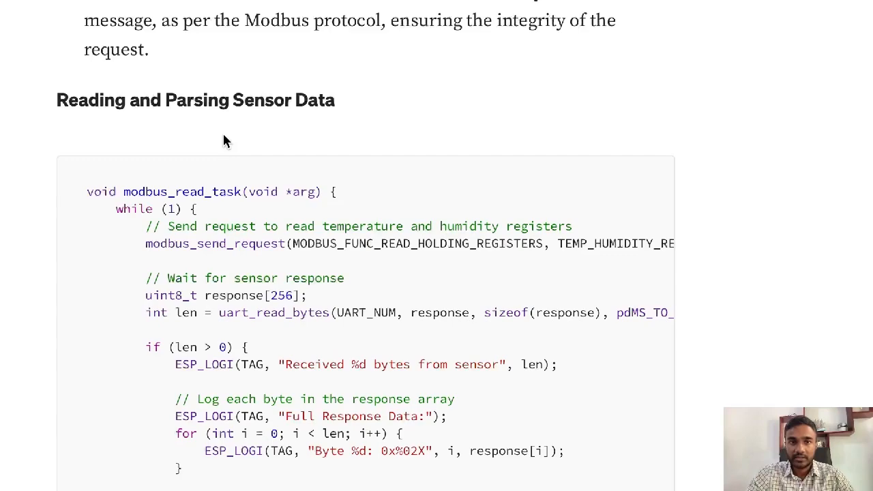
{"action": "scroll", "scroll_direction": "down", "scroll_amount": 3}
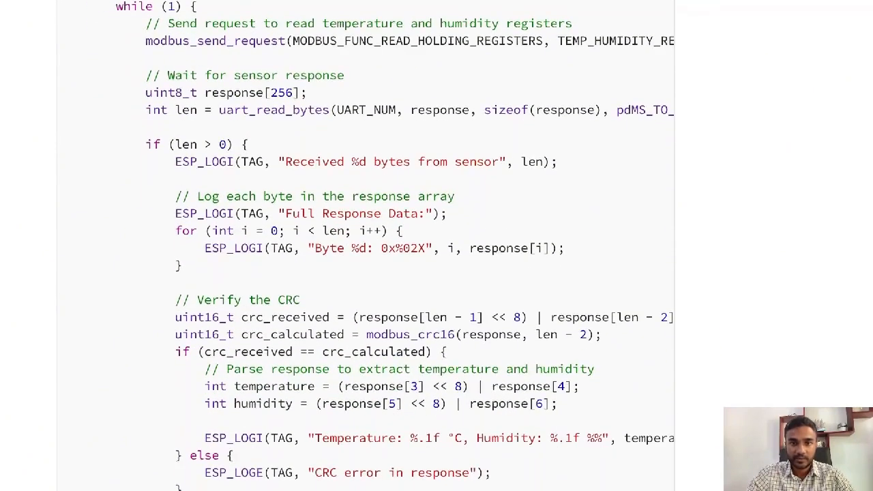
{"action": "scroll", "scroll_direction": "down", "scroll_amount": 3}
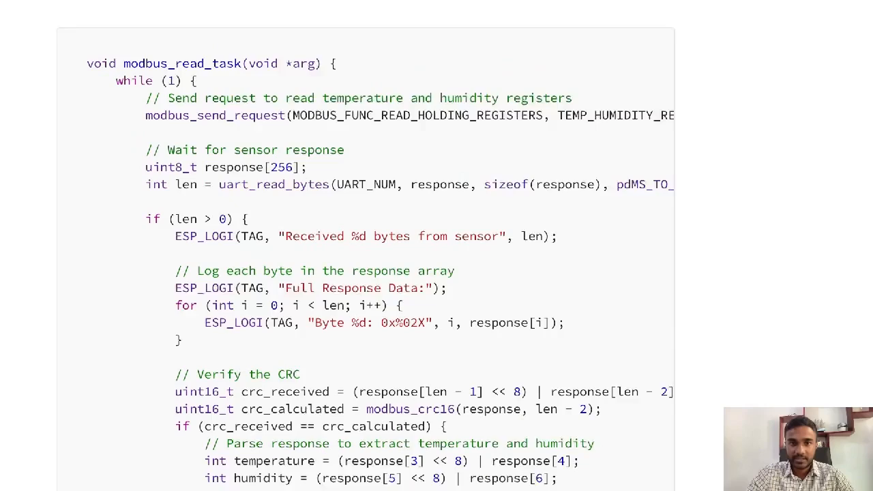
{"action": "scroll", "scroll_direction": "down", "scroll_amount": 3}
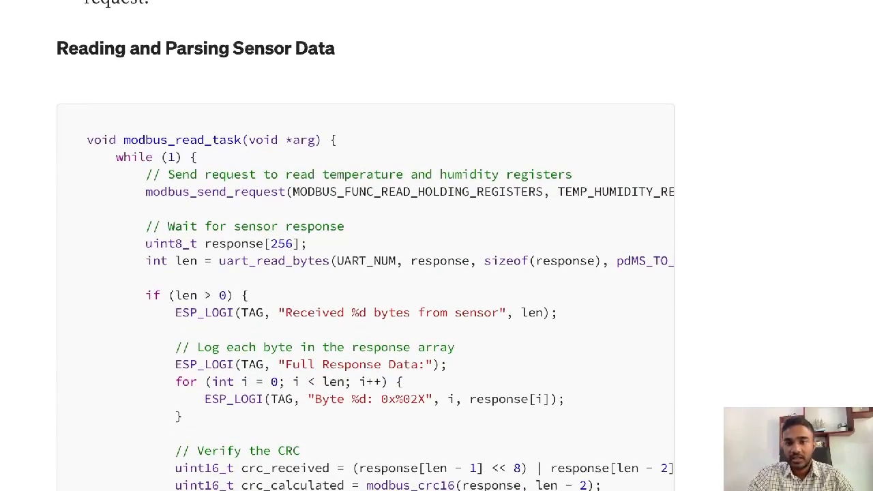
{"action": "scroll", "scroll_direction": "down", "scroll_amount": 3}
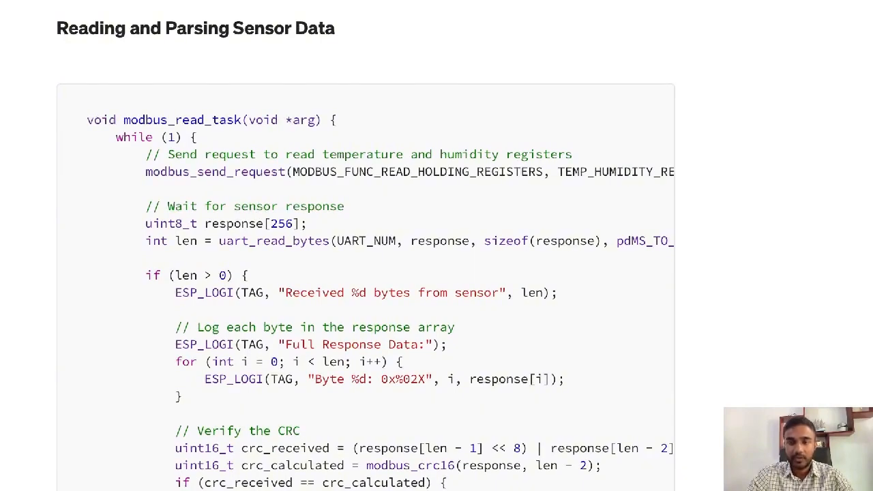
{"action": "scroll", "scroll_direction": "down", "scroll_amount": 3}
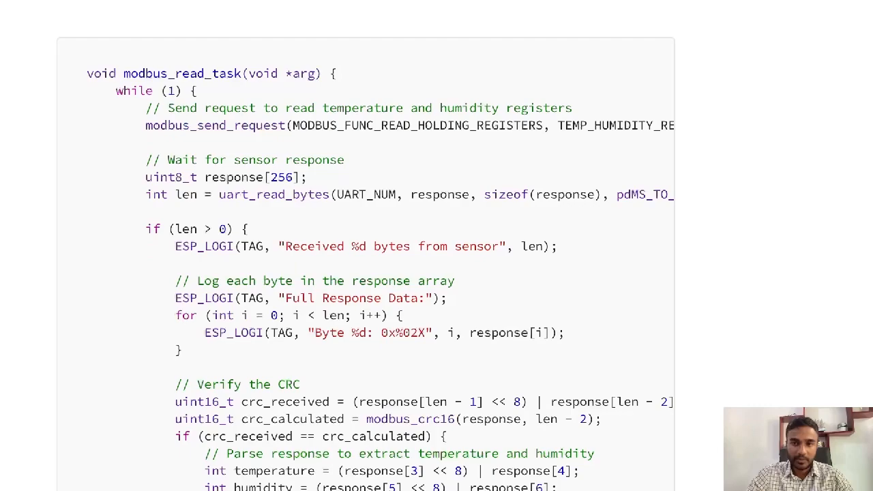
{"action": "scroll", "scroll_direction": "down", "scroll_amount": 3}
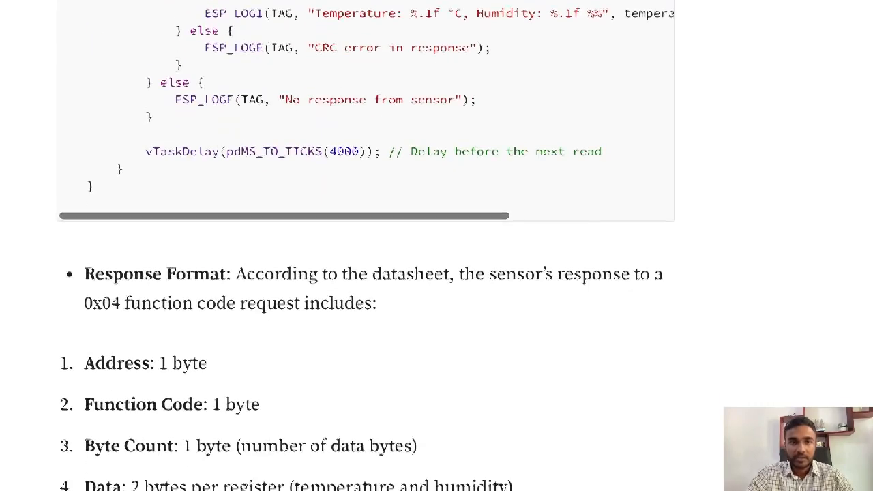
{"action": "scroll", "scroll_direction": "down", "scroll_amount": 3}
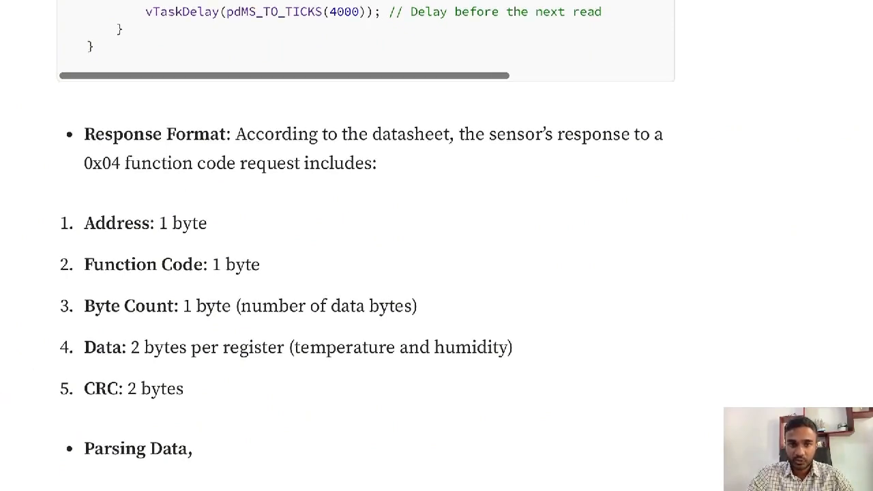
{"action": "scroll", "scroll_direction": "down", "scroll_amount": 3}
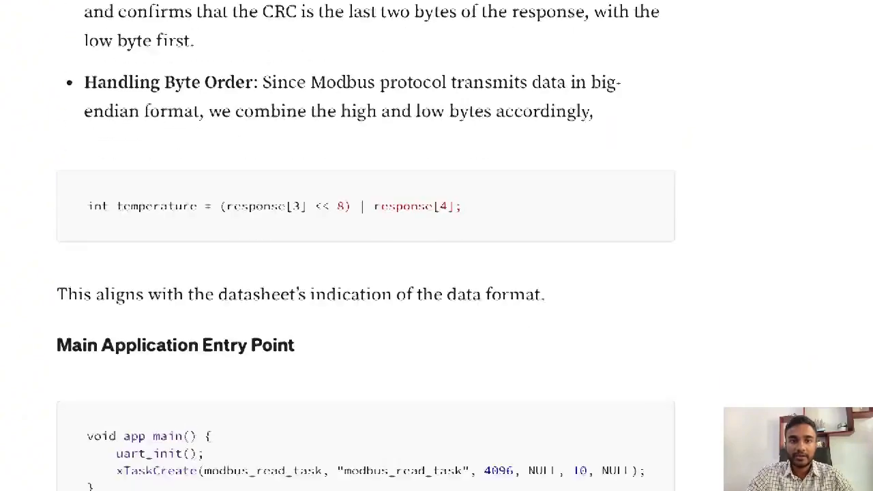
{"action": "scroll", "scroll_direction": "down", "scroll_amount": 3}
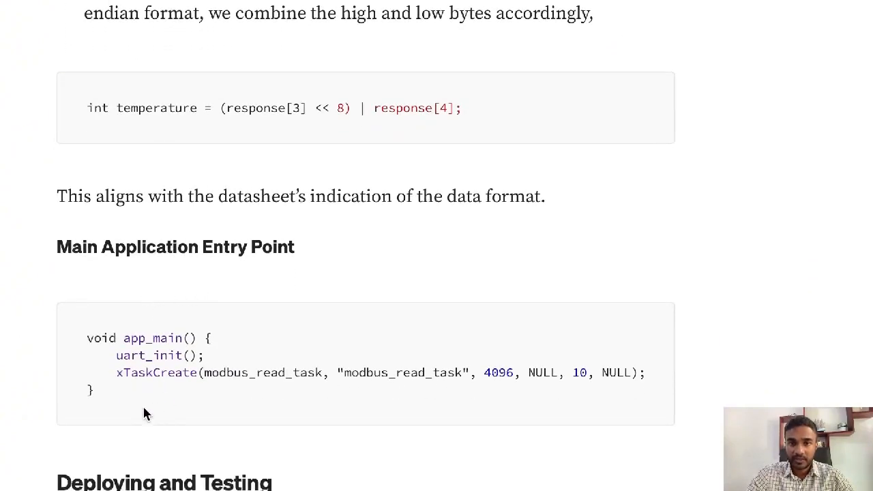
{"action": "mouse_move", "coordinate": [118, 419]}
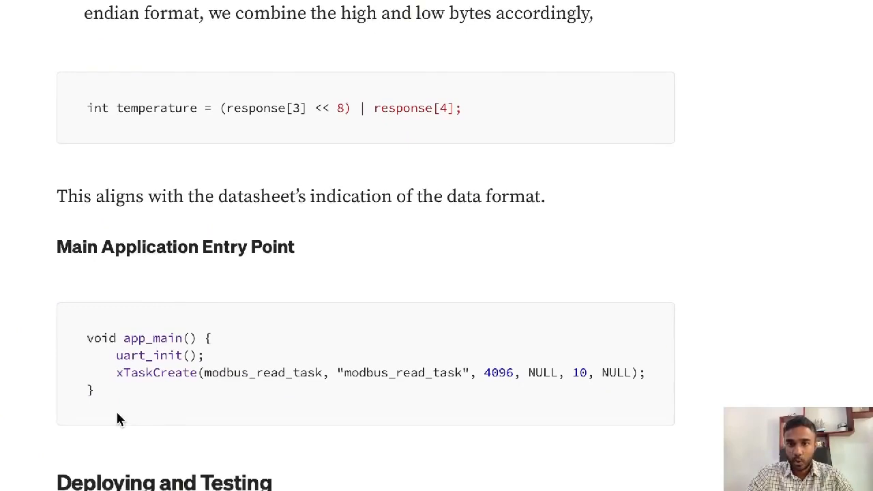
{"action": "scroll", "scroll_direction": "down", "scroll_amount": 3}
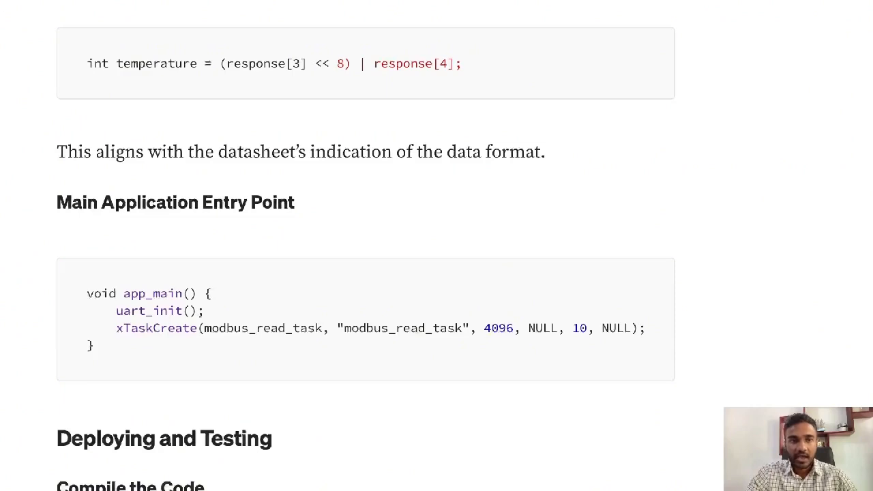
{"action": "scroll", "scroll_direction": "down", "scroll_amount": 3}
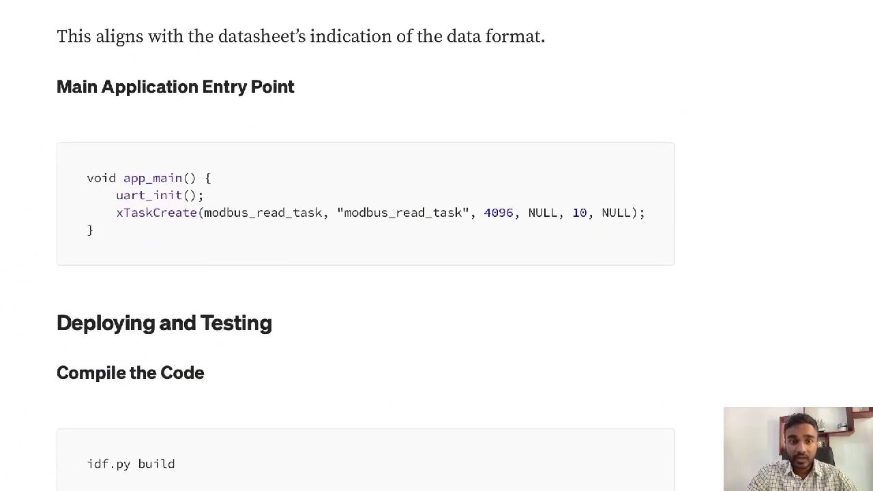
{"action": "scroll", "scroll_direction": "down", "scroll_amount": 3}
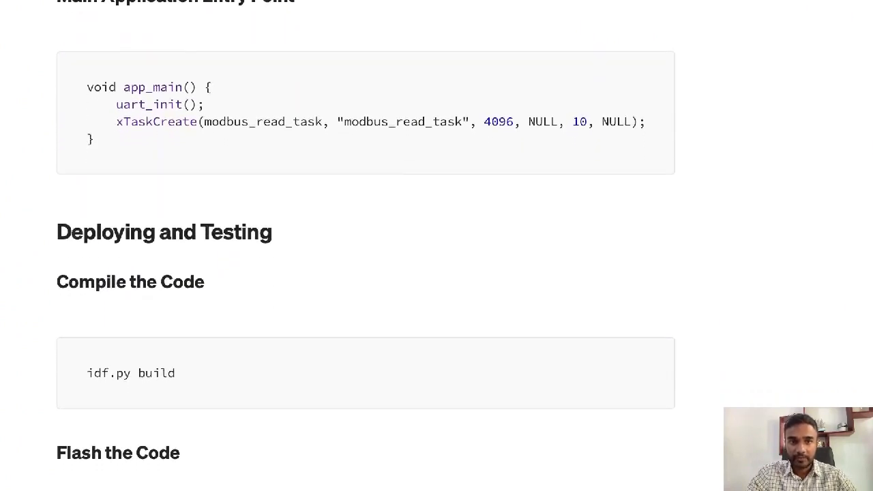
{"action": "scroll", "scroll_direction": "down", "scroll_amount": 3}
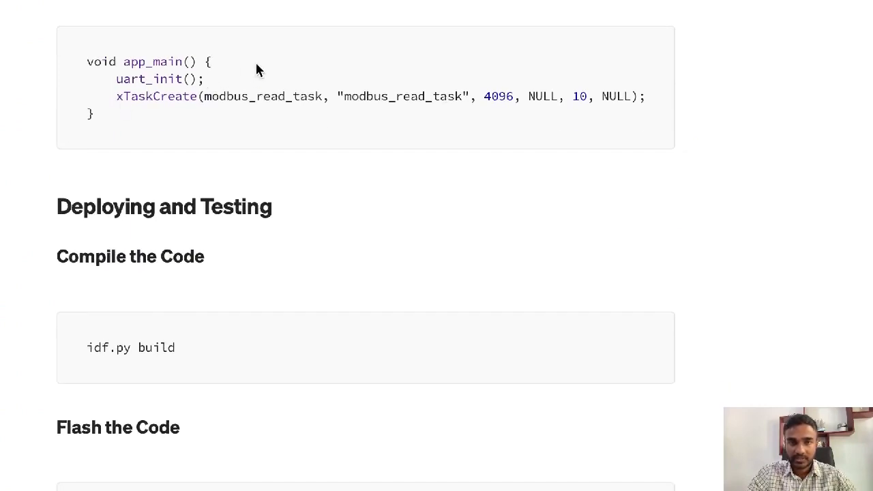
{"action": "mouse_move", "coordinate": [299, 98]}
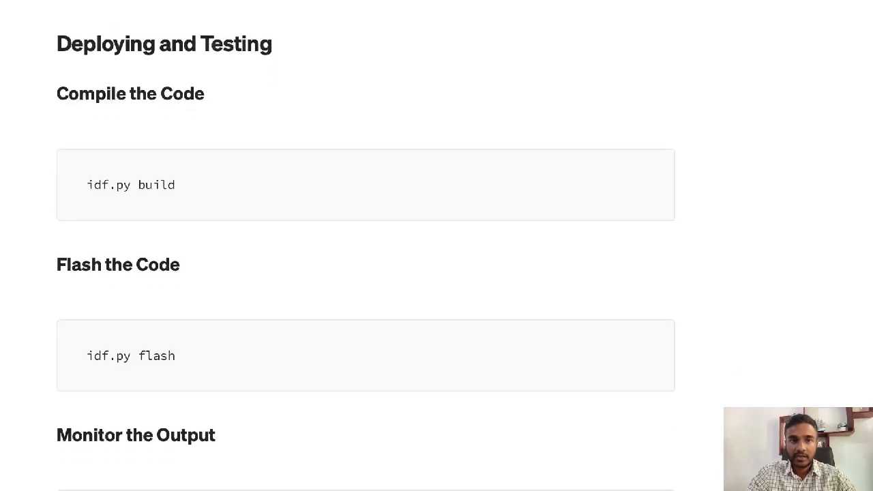
{"action": "scroll", "scroll_direction": "down", "scroll_amount": 3}
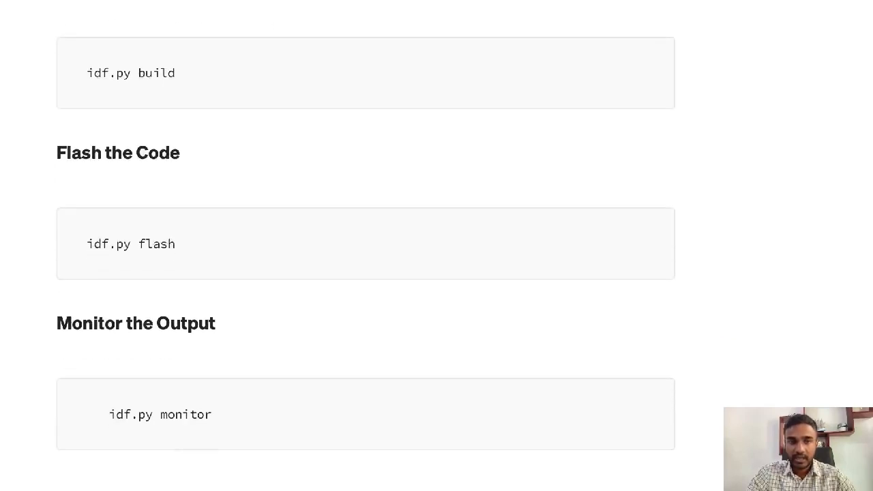
{"action": "scroll", "scroll_direction": "down", "scroll_amount": 3}
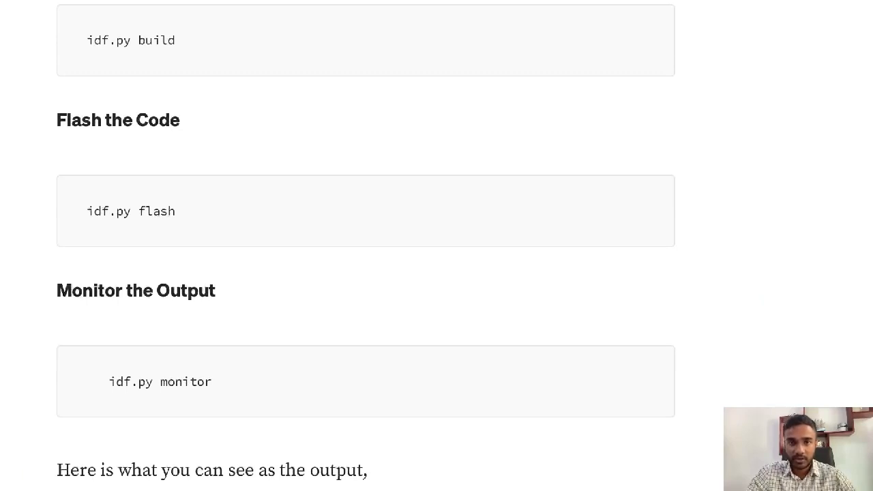
{"action": "mouse_move", "coordinate": [133, 406]}
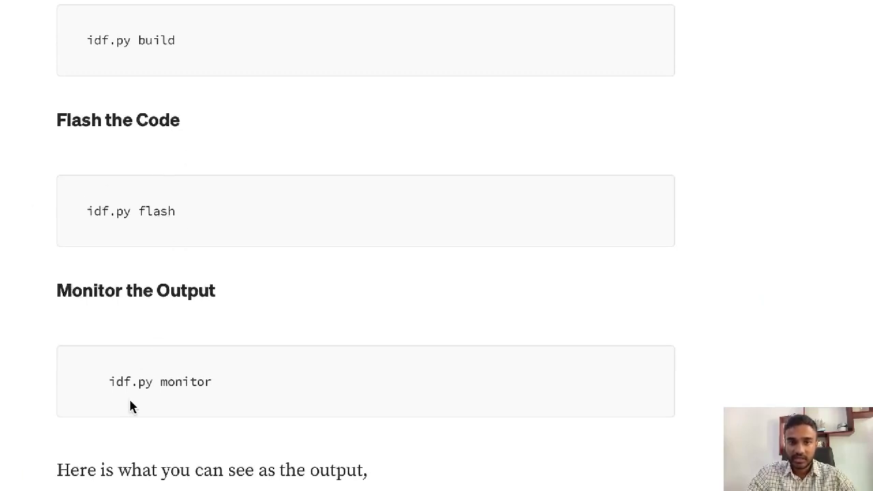
{"action": "mouse_move", "coordinate": [193, 408]}
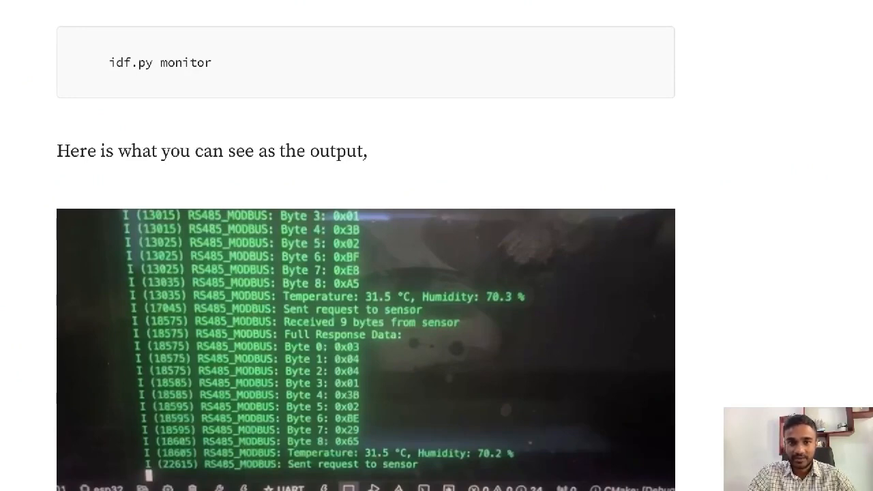
{"action": "scroll", "scroll_direction": "down", "scroll_amount": 3}
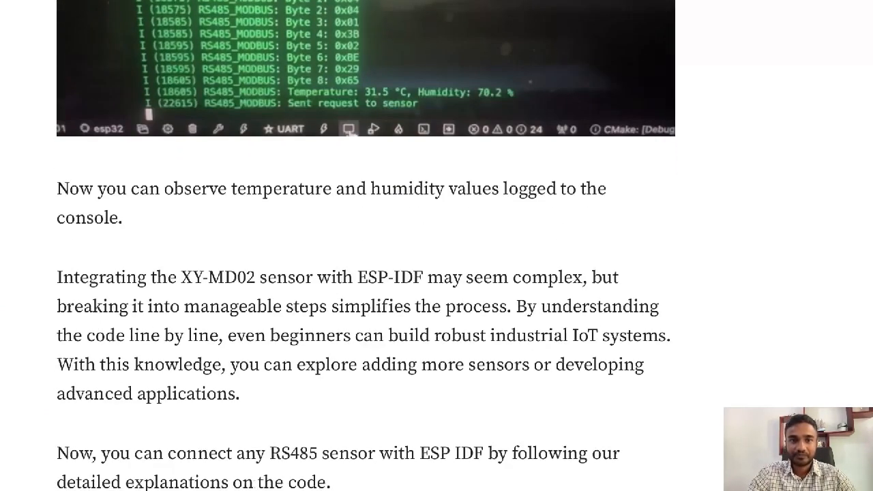
{"action": "scroll", "scroll_direction": "down", "scroll_amount": 3}
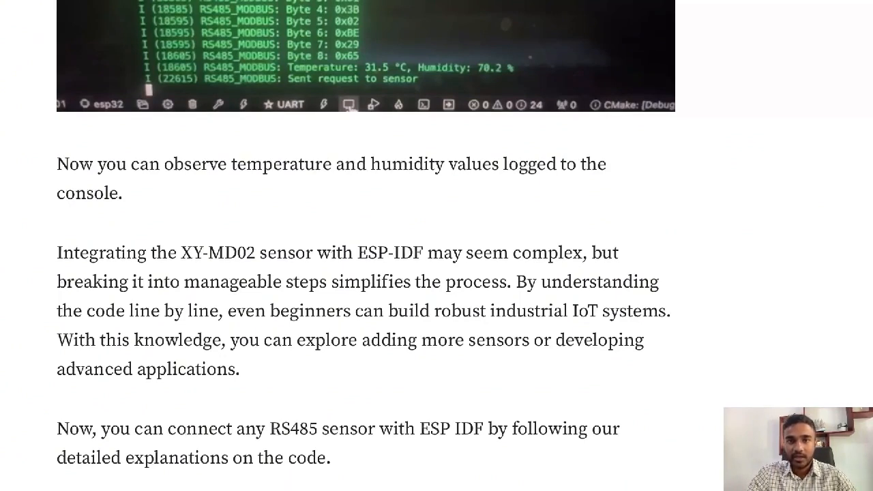
{"action": "scroll", "scroll_direction": "down", "scroll_amount": 3}
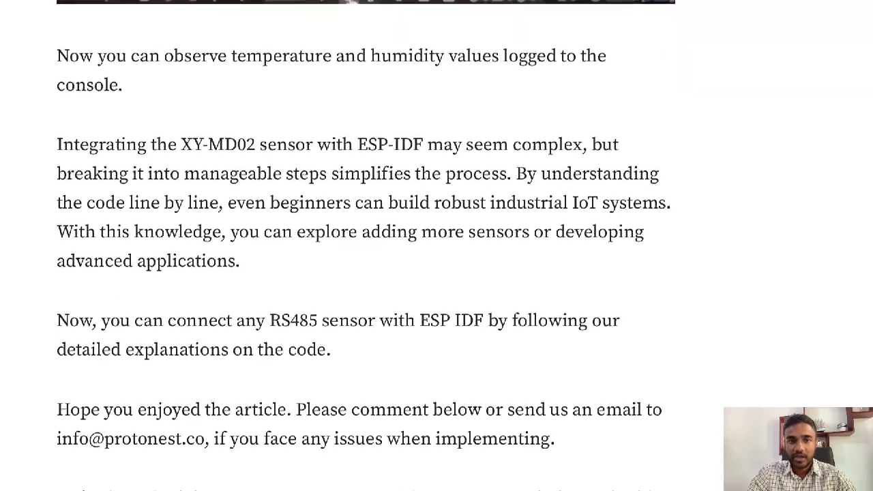
{"action": "scroll", "scroll_direction": "down", "scroll_amount": 3}
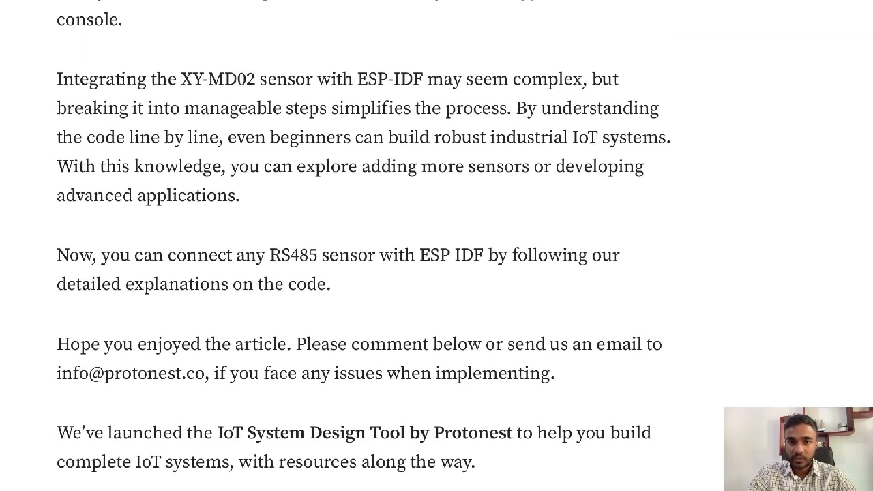
{"action": "scroll", "scroll_direction": "down", "scroll_amount": 3}
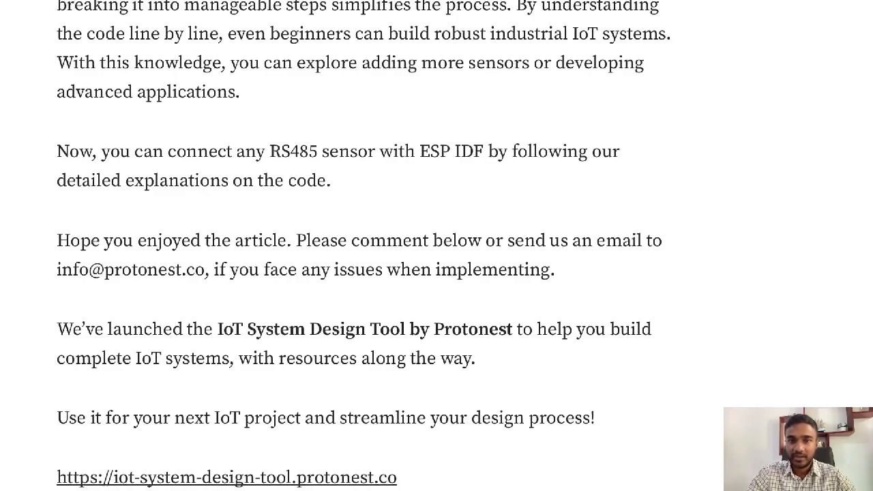
{"action": "scroll", "scroll_direction": "down", "scroll_amount": 3}
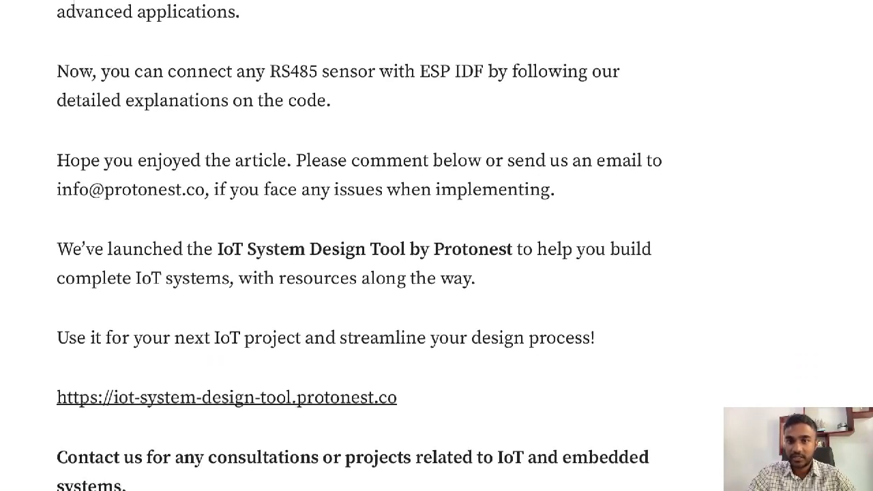
{"action": "scroll", "scroll_direction": "down", "scroll_amount": 3}
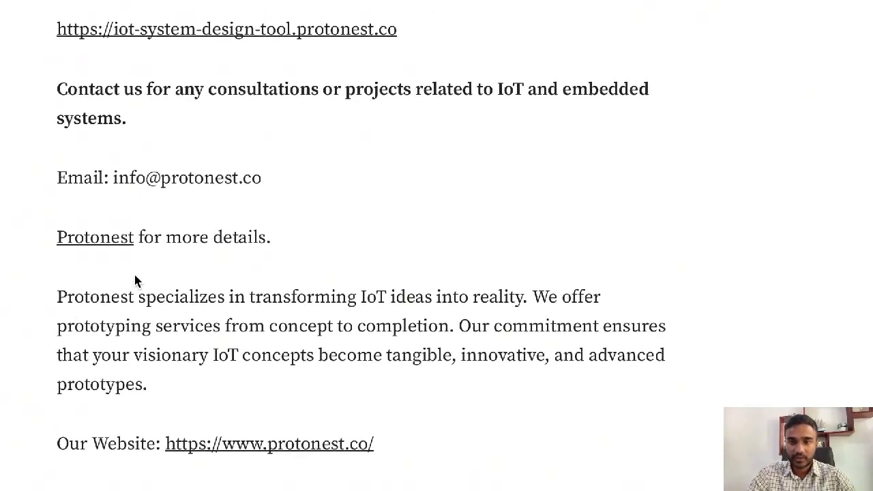